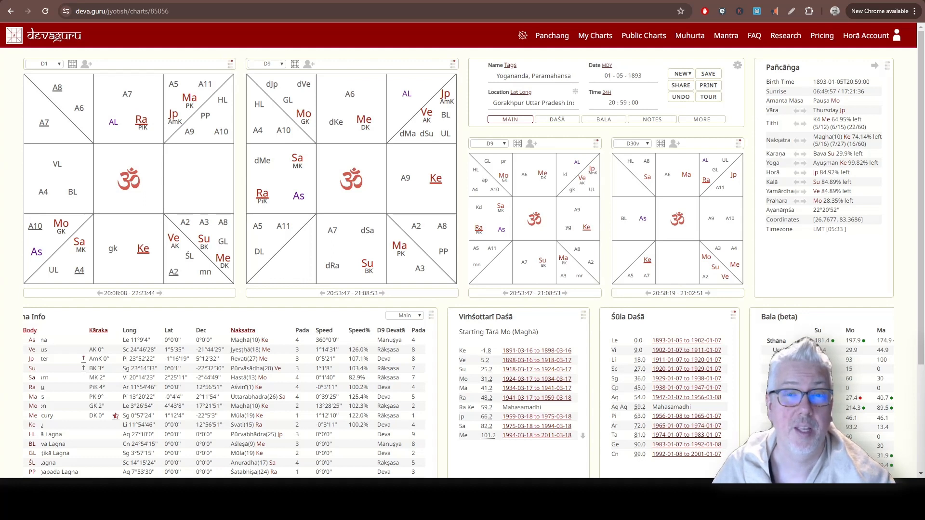
{"action": "mouse_move", "coordinate": [729, 253]}
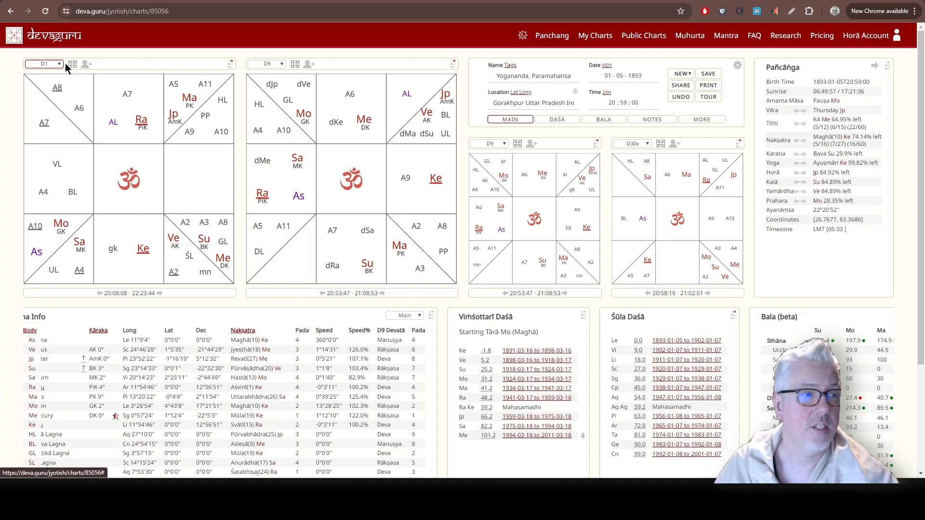
{"action": "mouse_move", "coordinate": [70, 64]}
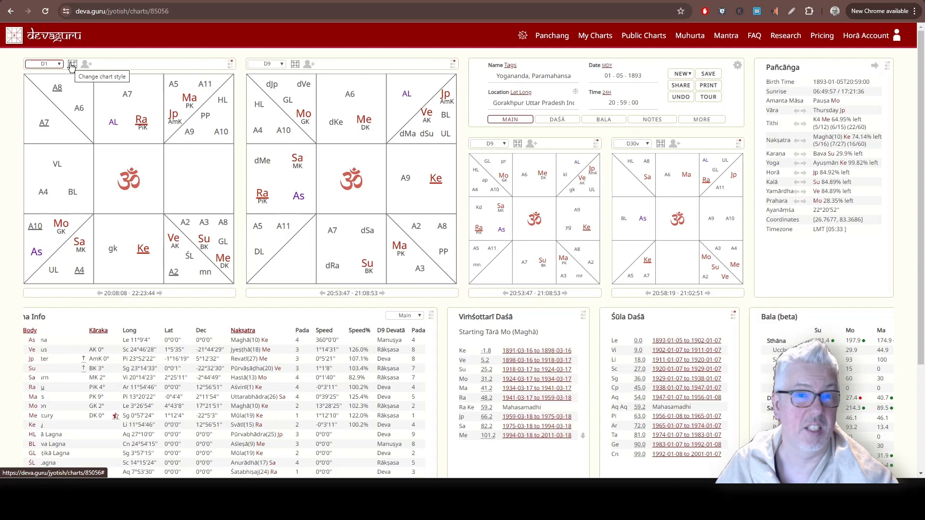
{"action": "left_click", "coordinate": [71, 64]}
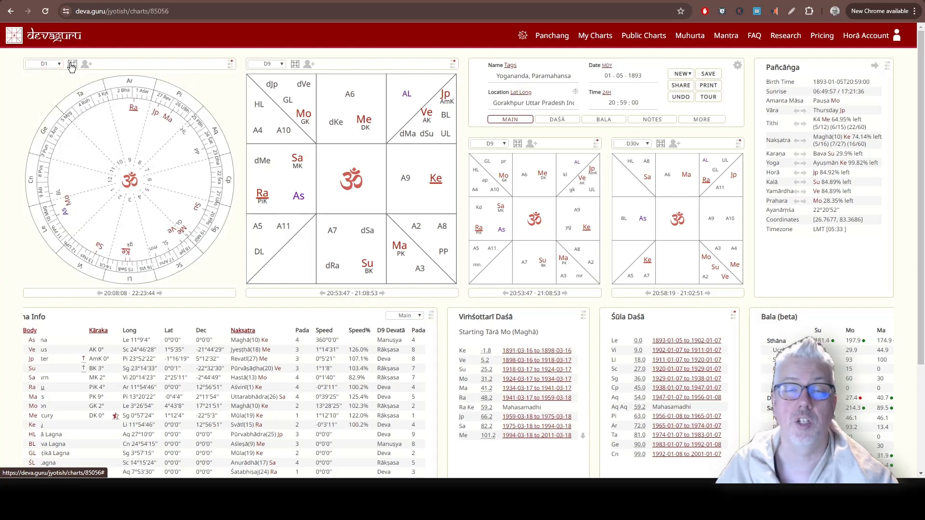
{"action": "left_click", "coordinate": [72, 64]}
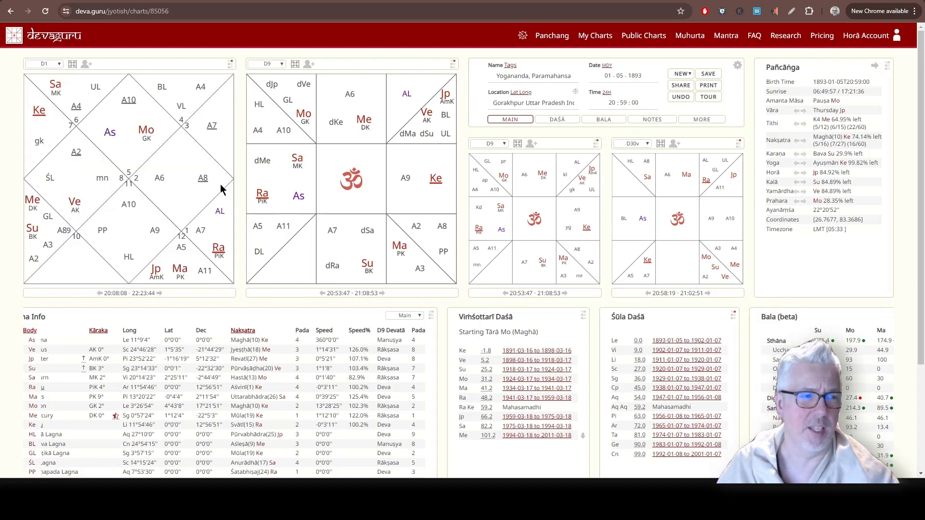
{"action": "left_click", "coordinate": [73, 63]}
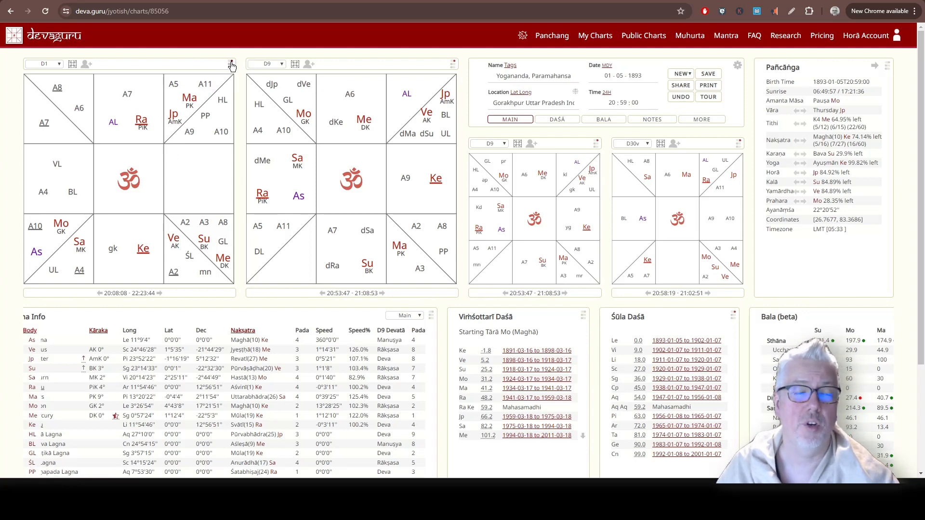
{"action": "left_click", "coordinate": [230, 63]}
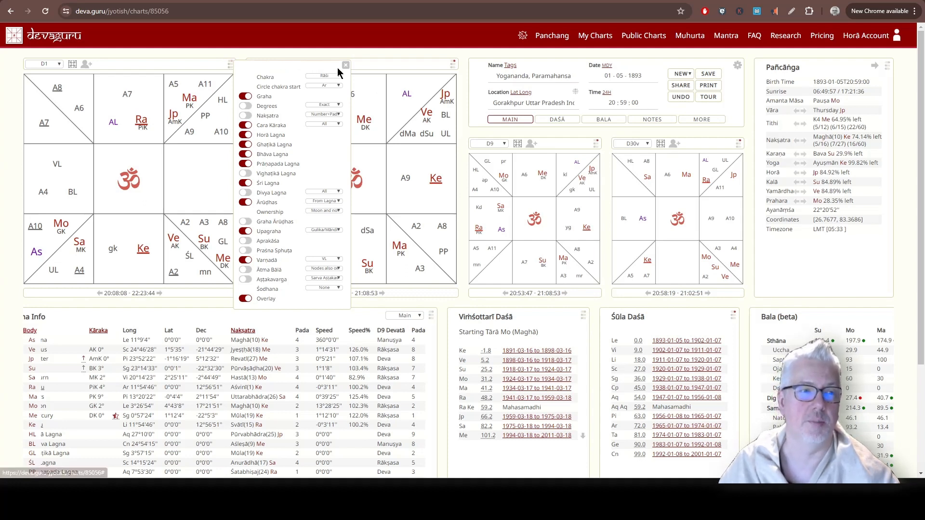
{"action": "left_click", "coordinate": [346, 64]}
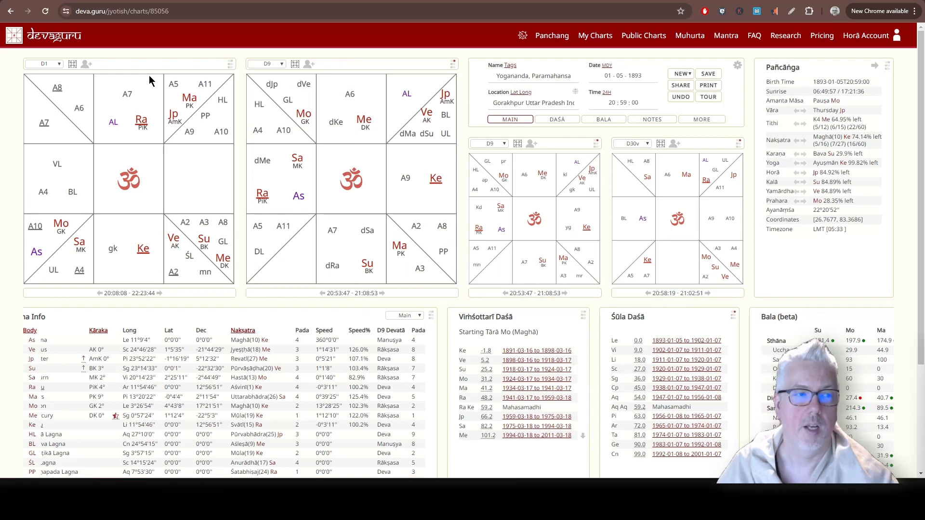